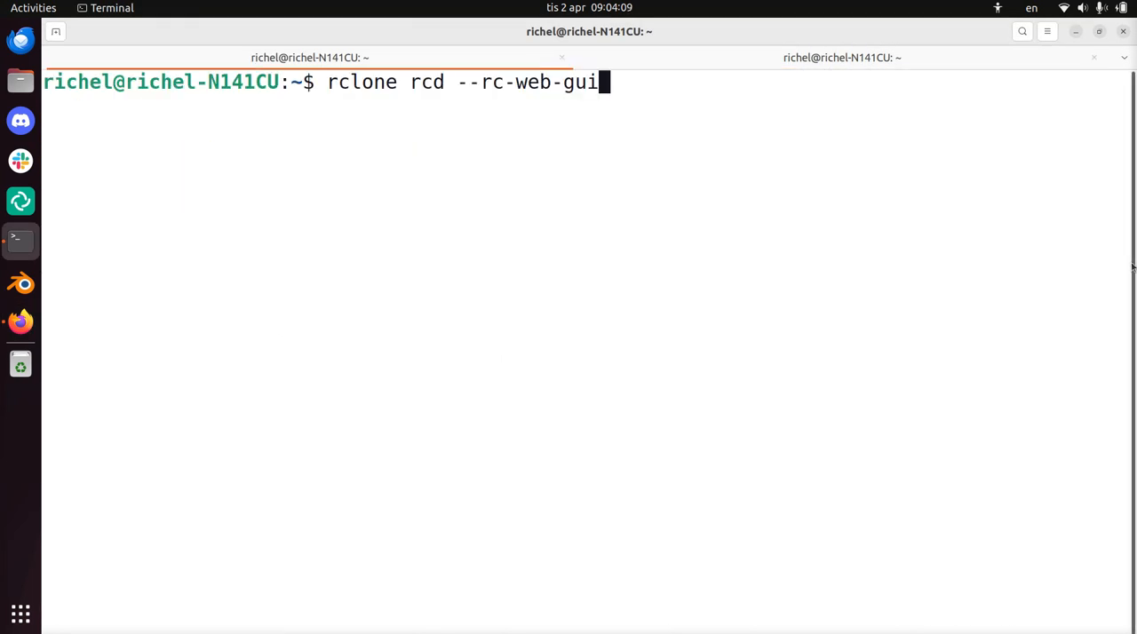
key(Return)
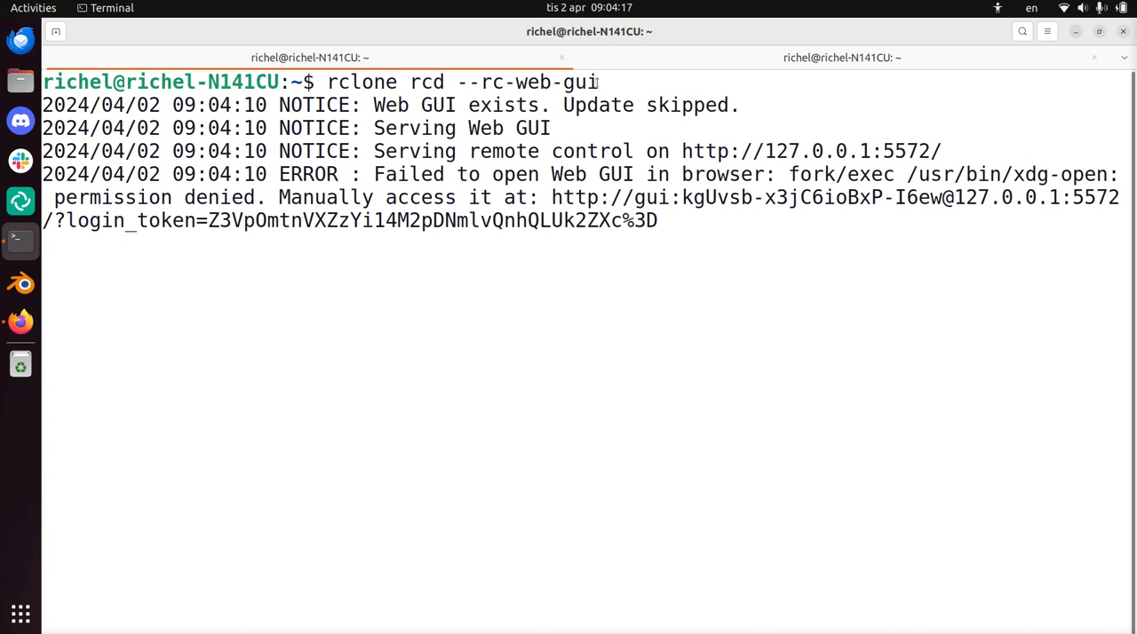
drag(553, 198, 657, 221)
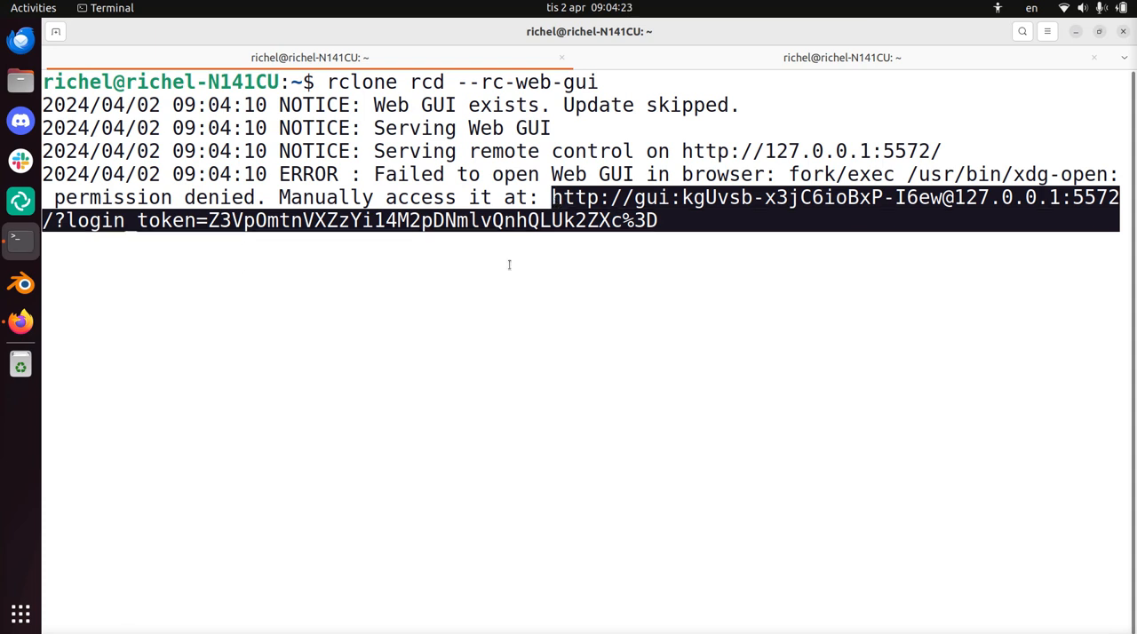
mouse_move(570, 299)
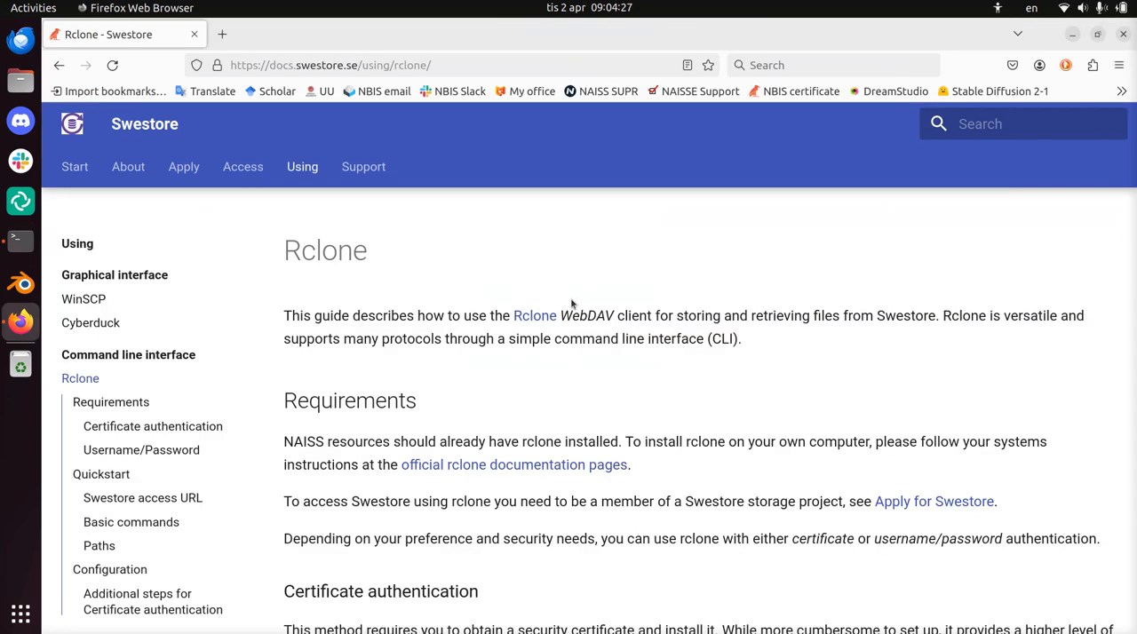
Step: Sign in at the login URL in a new Firefox tab and reach the connected dashboard
click(222, 33)
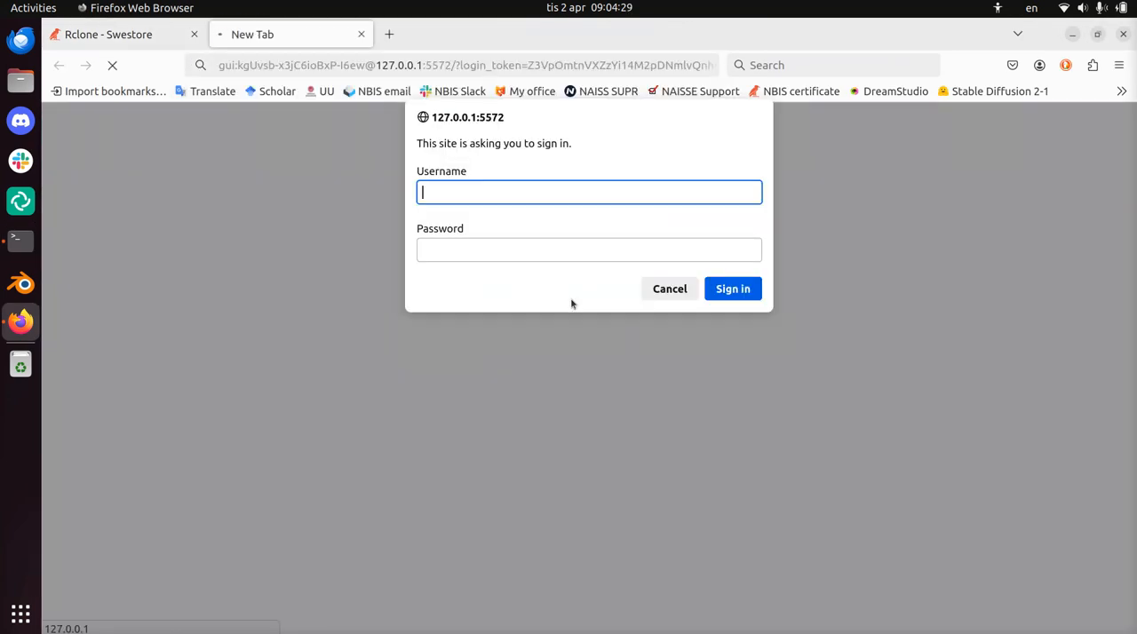
click(670, 287)
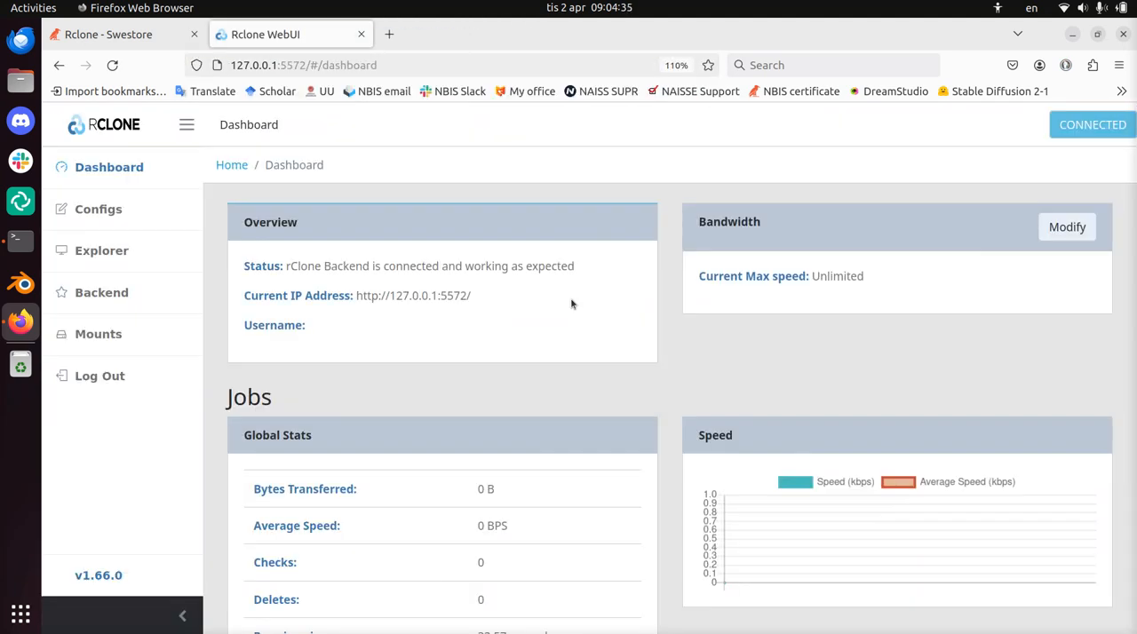
click(387, 34)
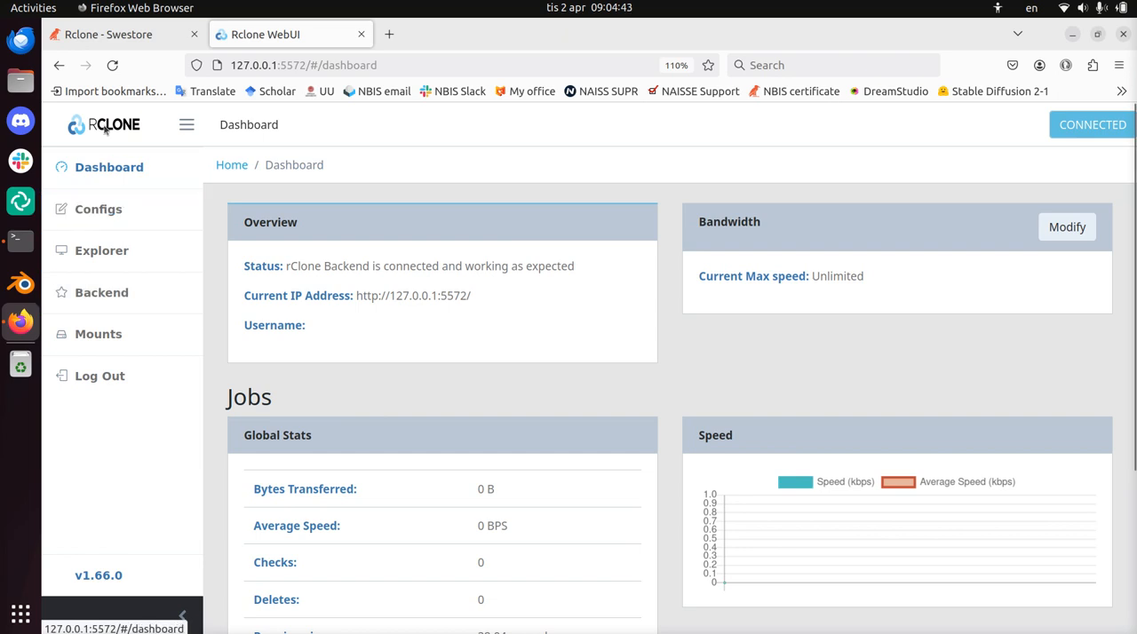
mouse_move(359, 437)
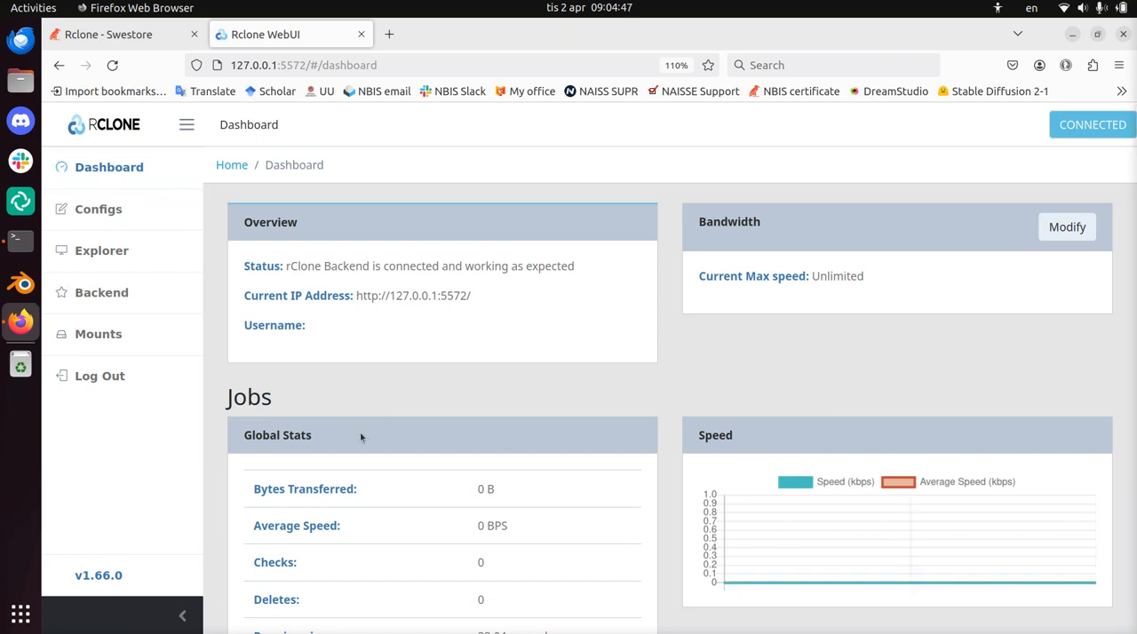
Step: View the empty Configs remotes list, with a brief look at the Explorer in between
click(98, 209)
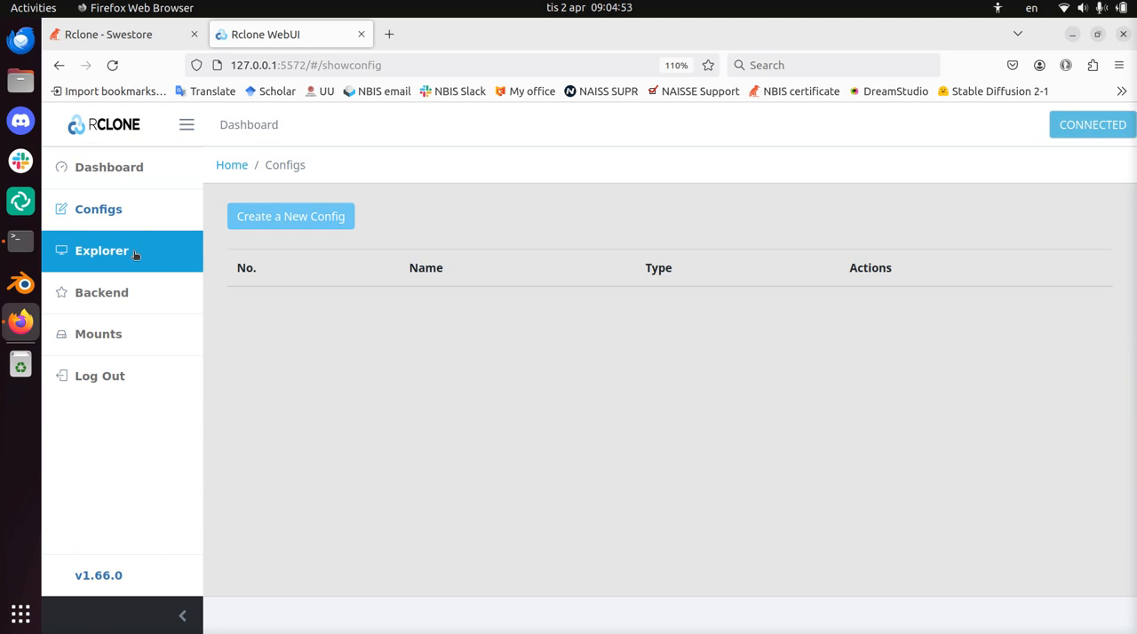
click(101, 251)
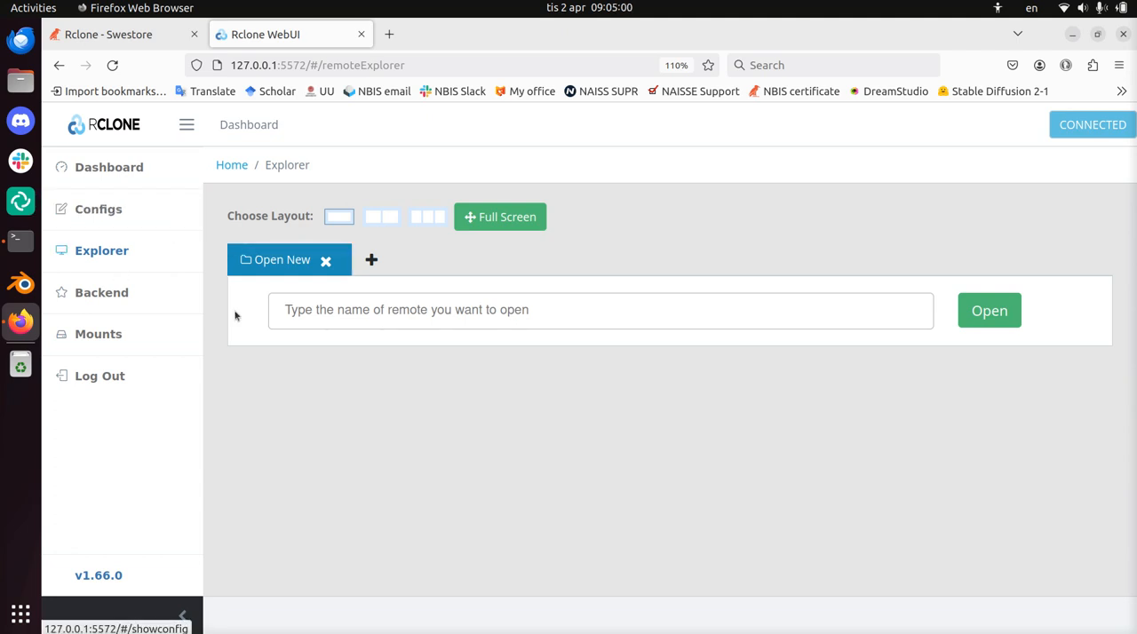
click(99, 210)
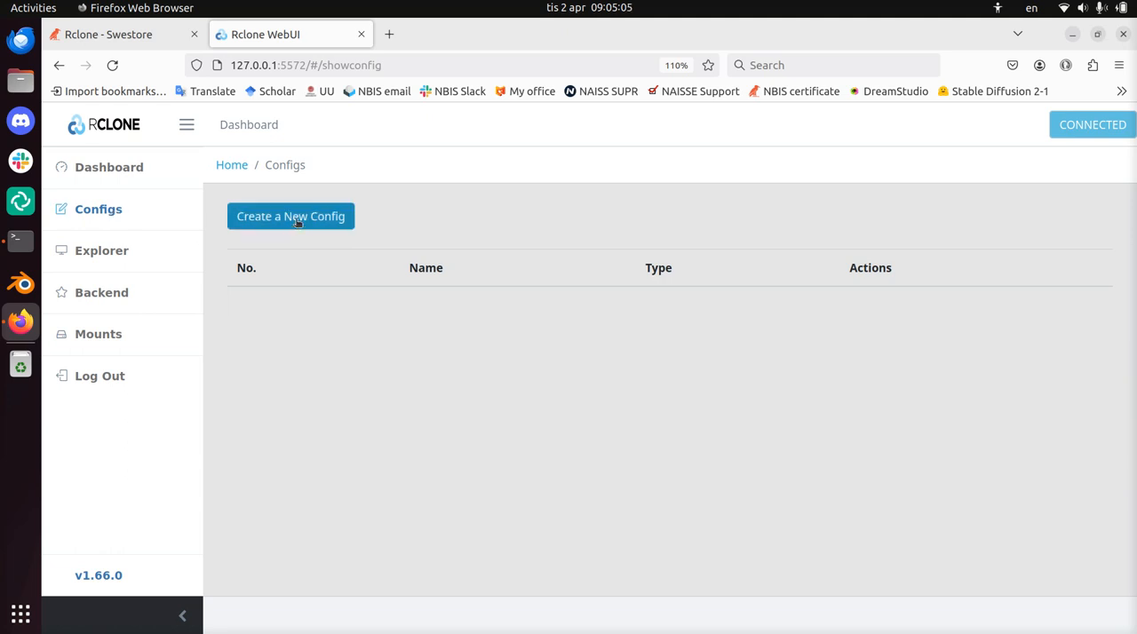
Step: Start a new remote config named 'swestore' and begin entering its provider type
click(292, 217)
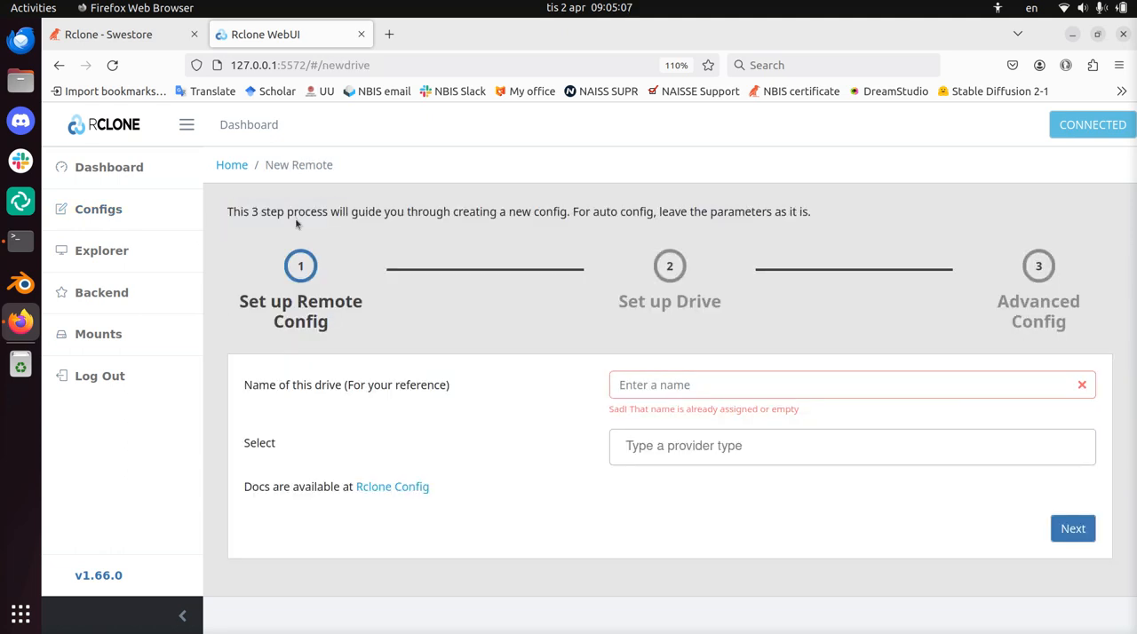
click(844, 384)
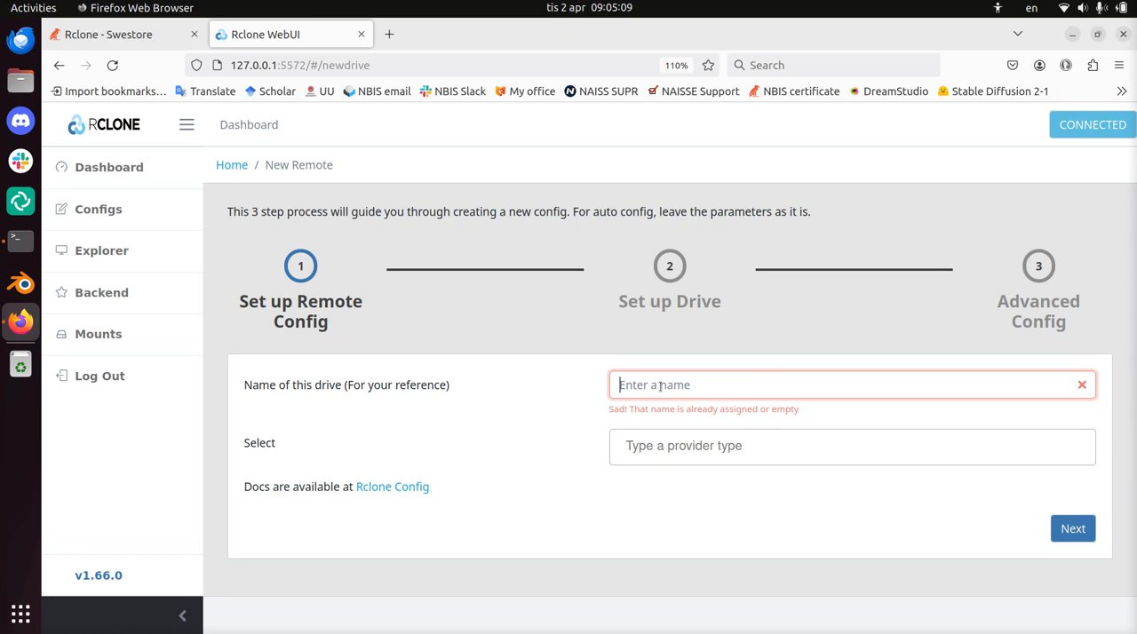
text(swestore)
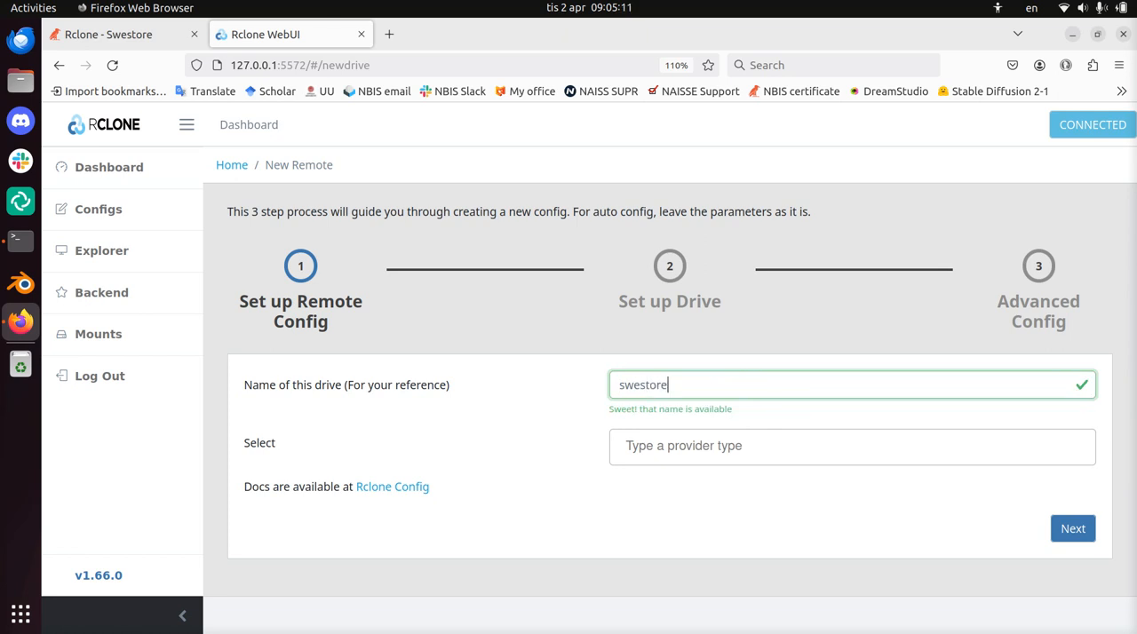
click(851, 445)
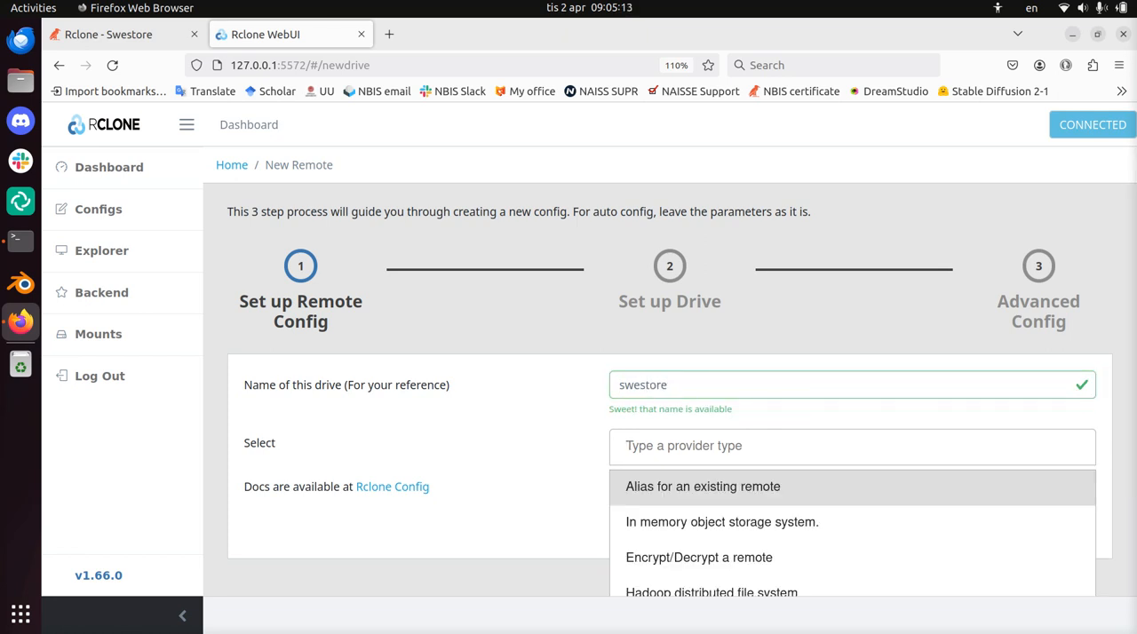
text(webdal)
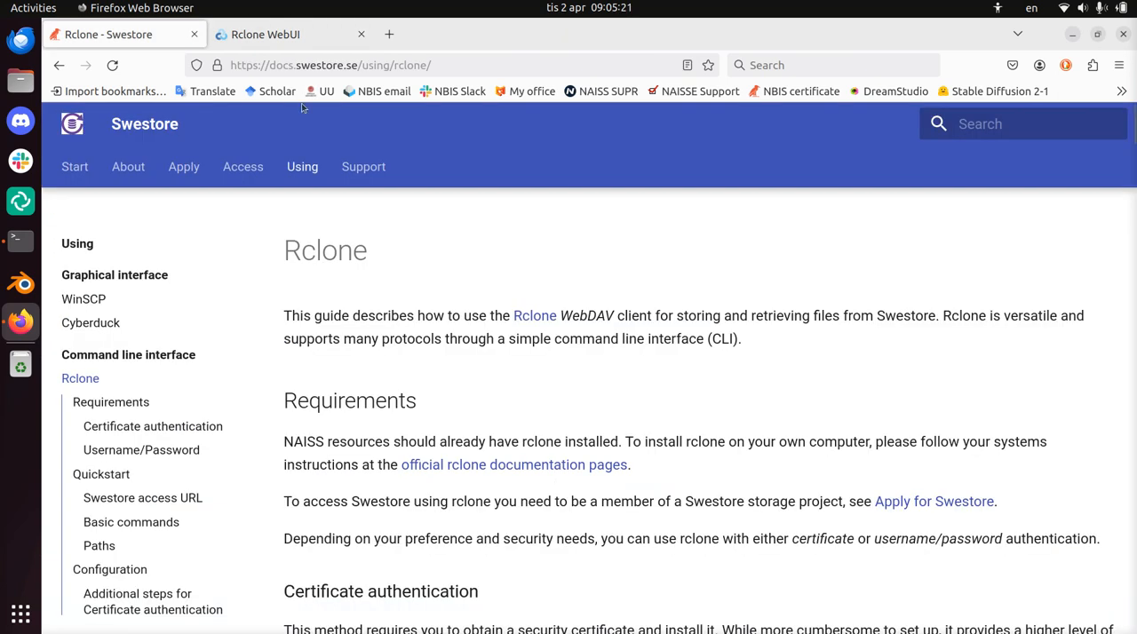
mouse_move(506, 384)
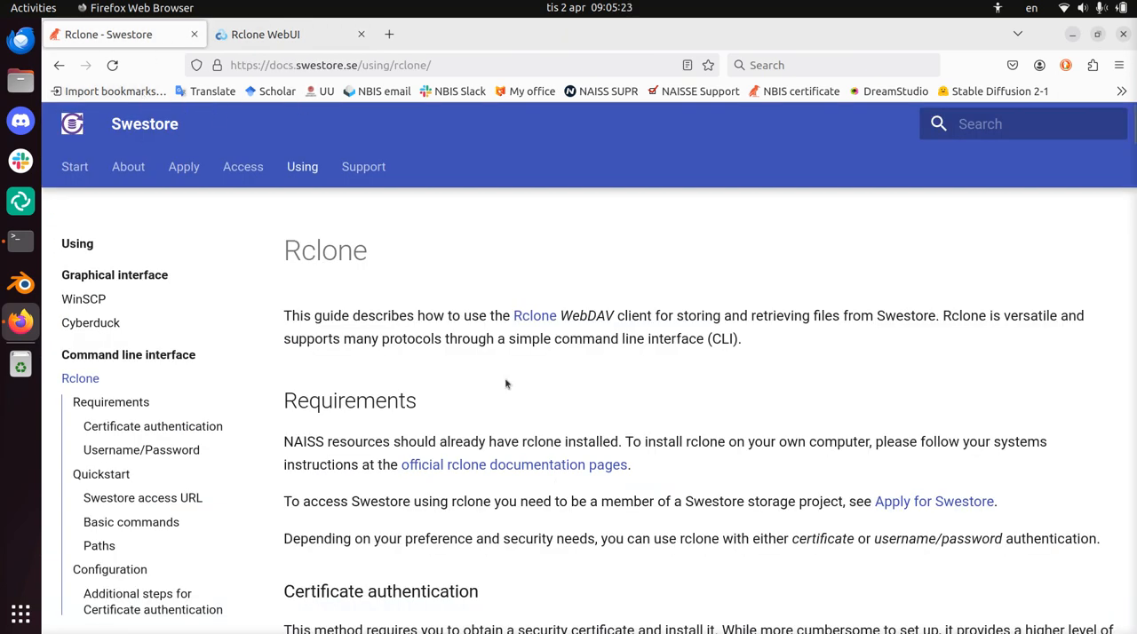
scroll(down, 3)
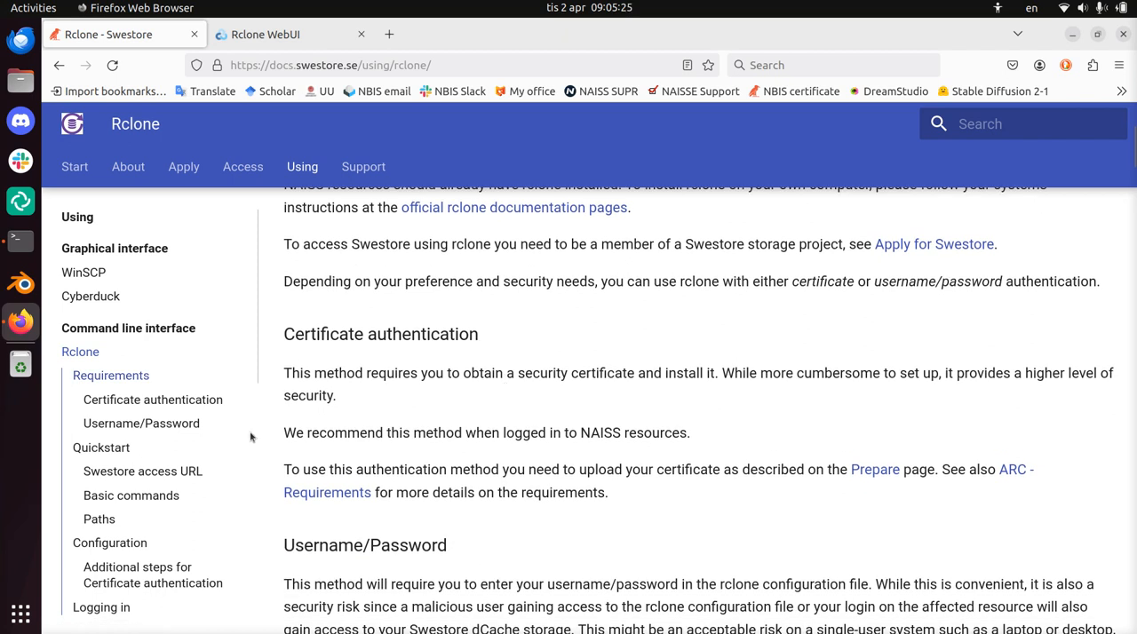
click(110, 544)
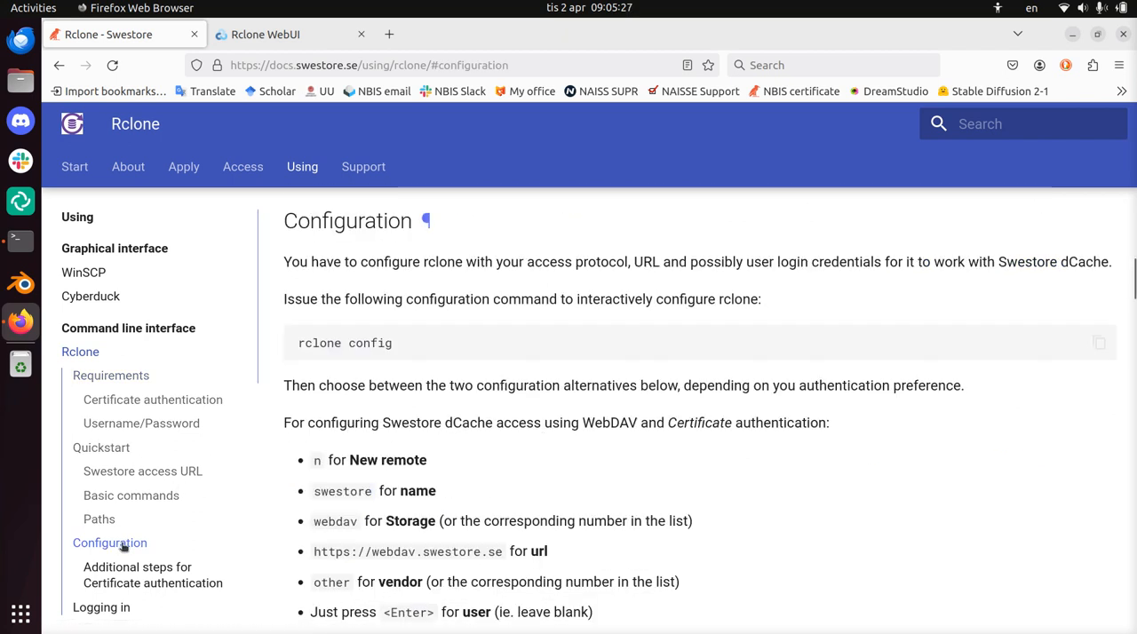
scroll(down, 3)
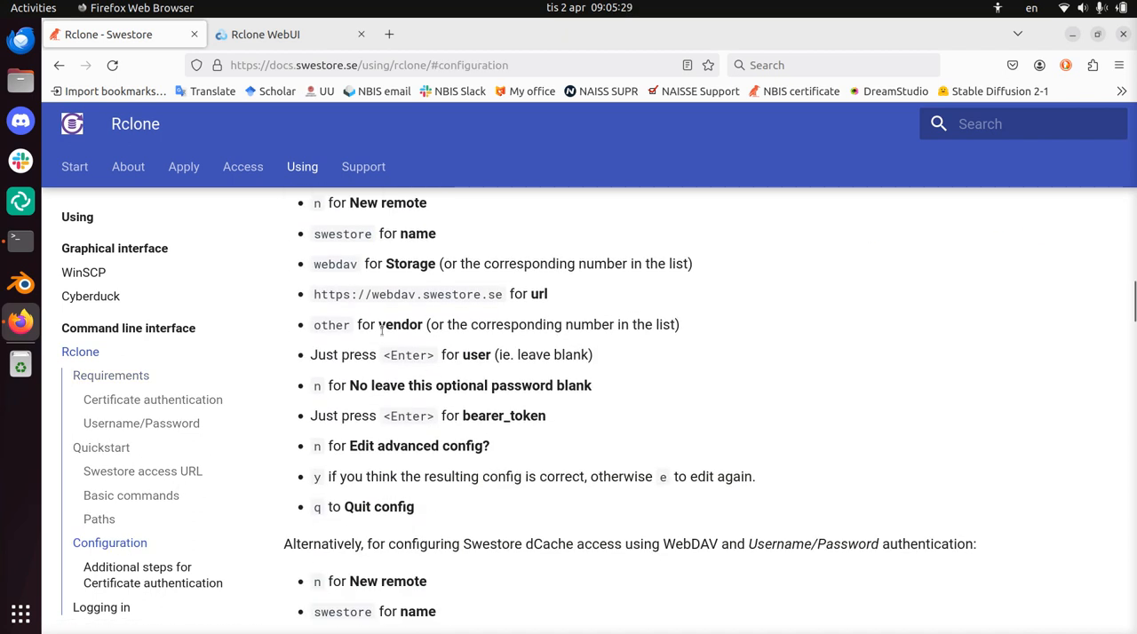
double_click(325, 235)
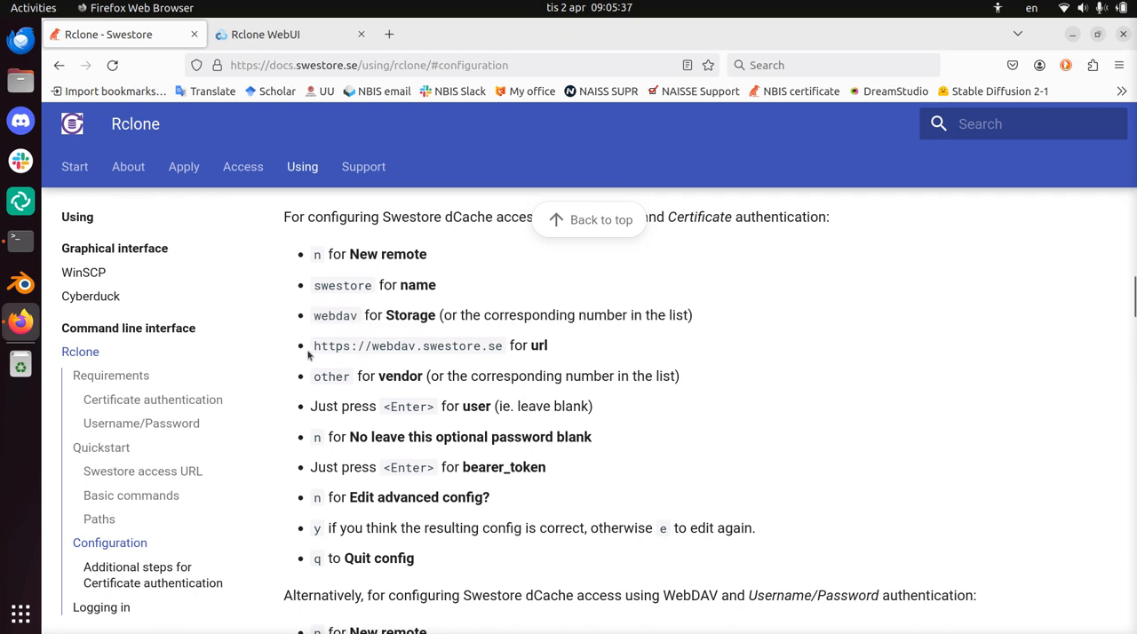
double_click(407, 344)
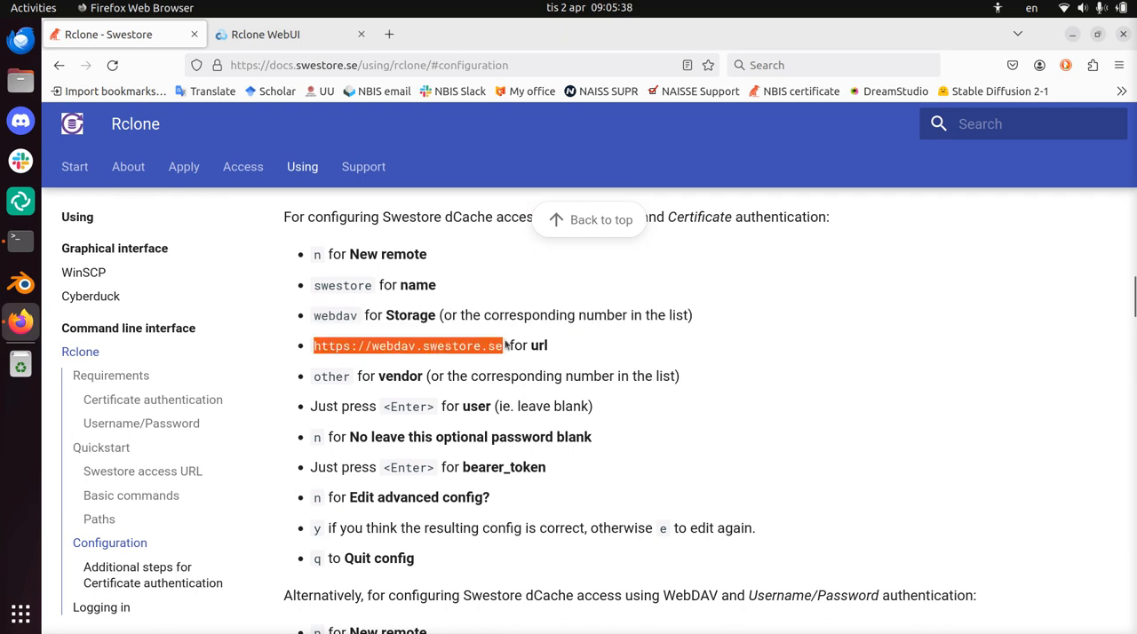
mouse_move(629, 370)
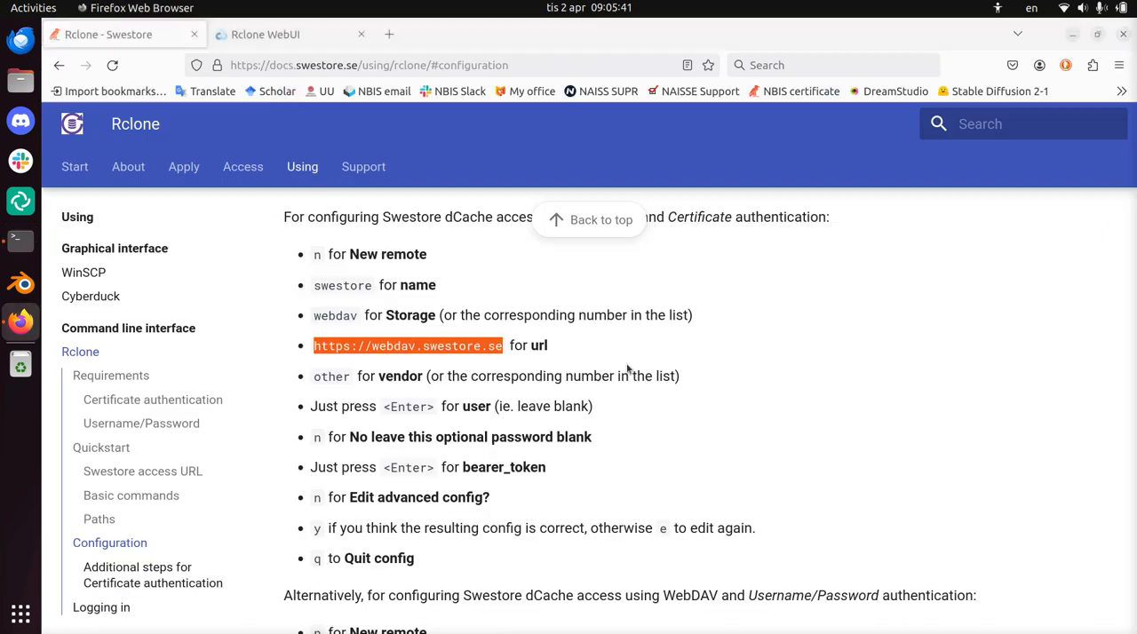
click(288, 34)
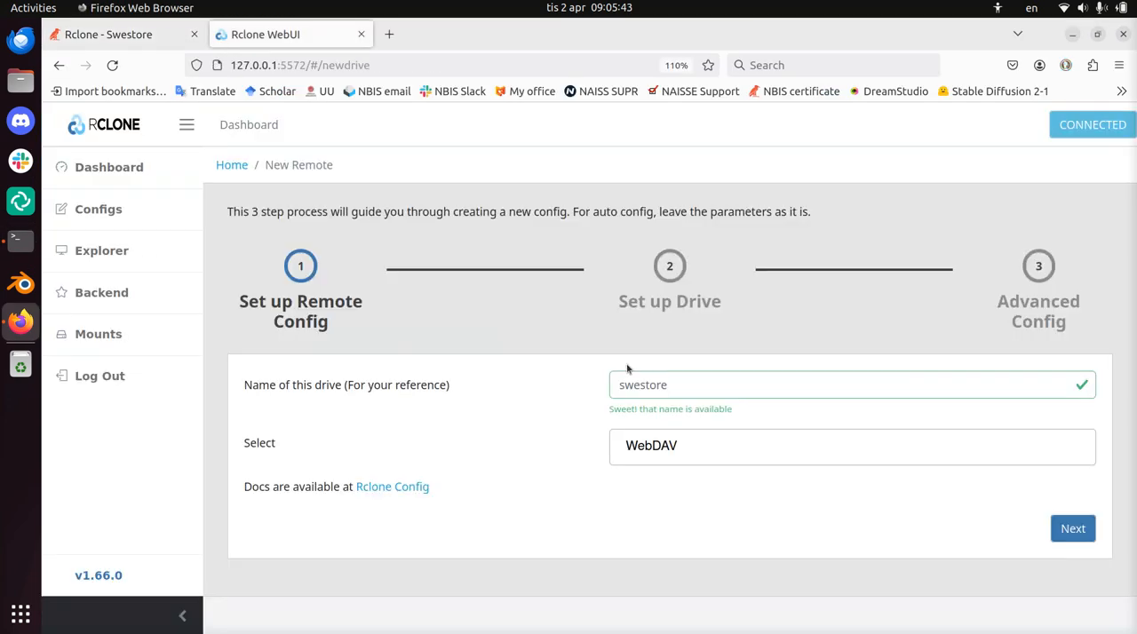
click(1073, 530)
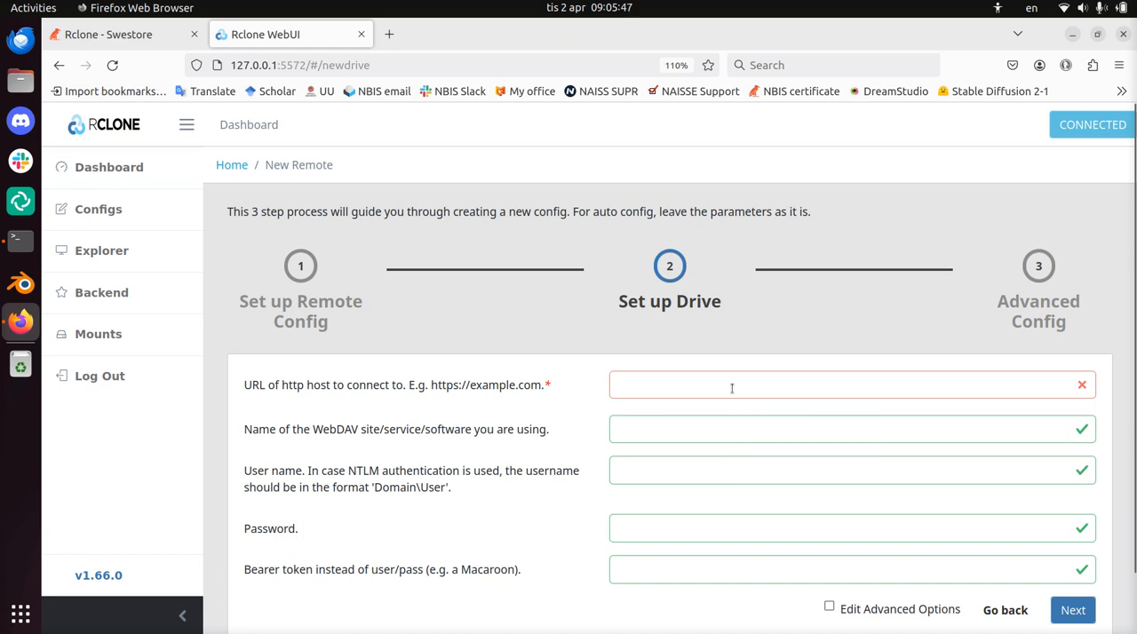
text(https://webdav.swestore.se)
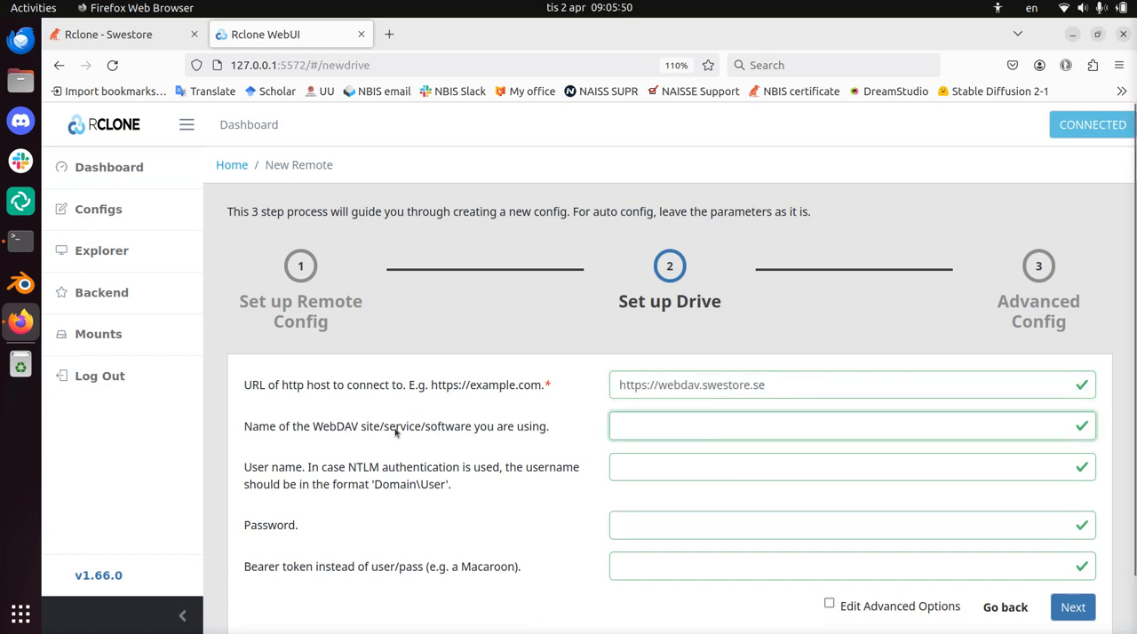
text(other)
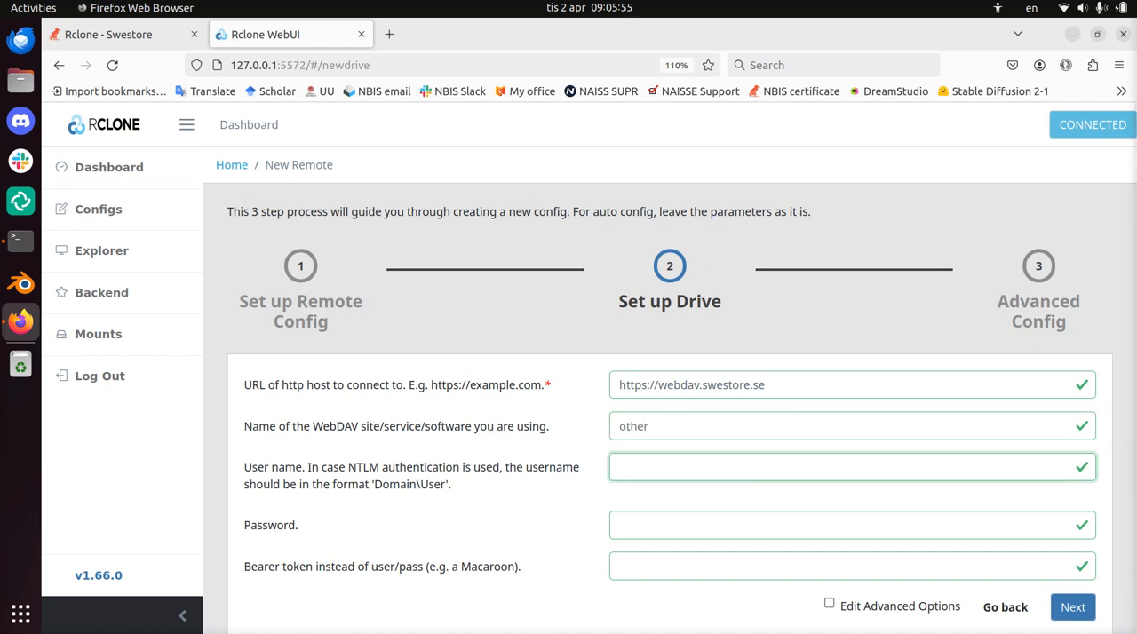
text(s_ricbi)
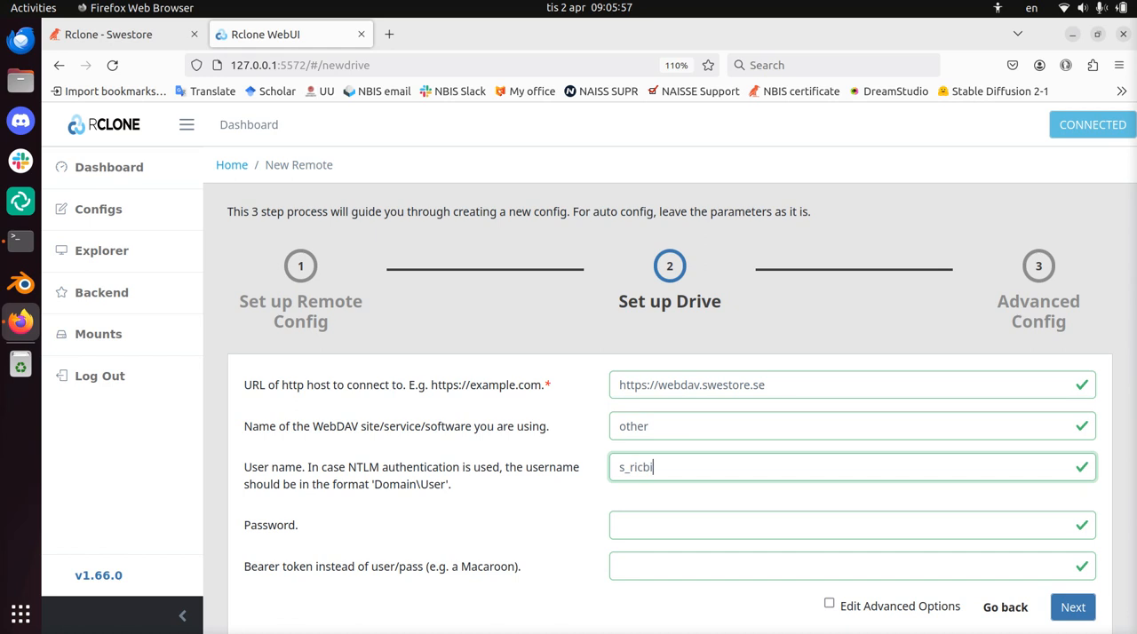
click(851, 526)
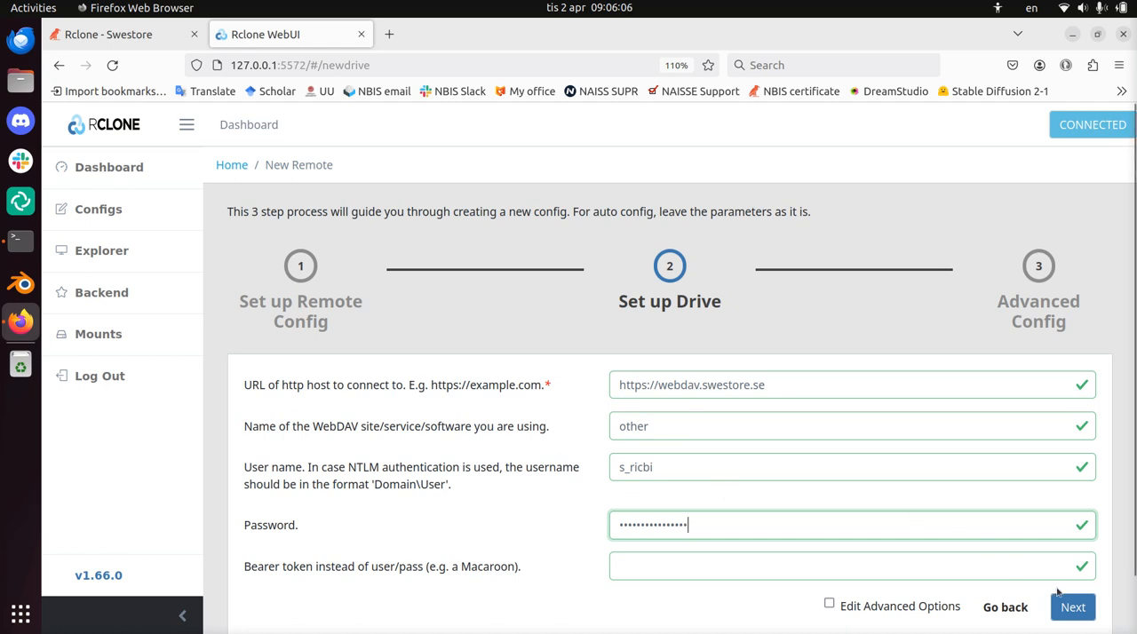
click(1073, 608)
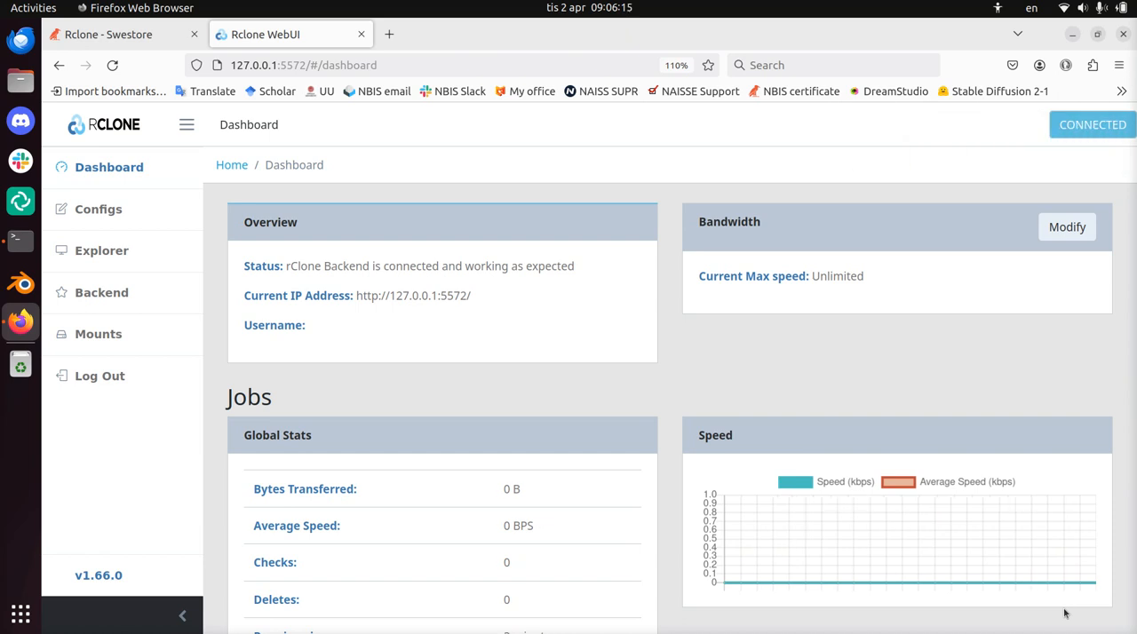
Step: Open the swestore remote in the Explorer and list the project folders inside snic
click(102, 249)
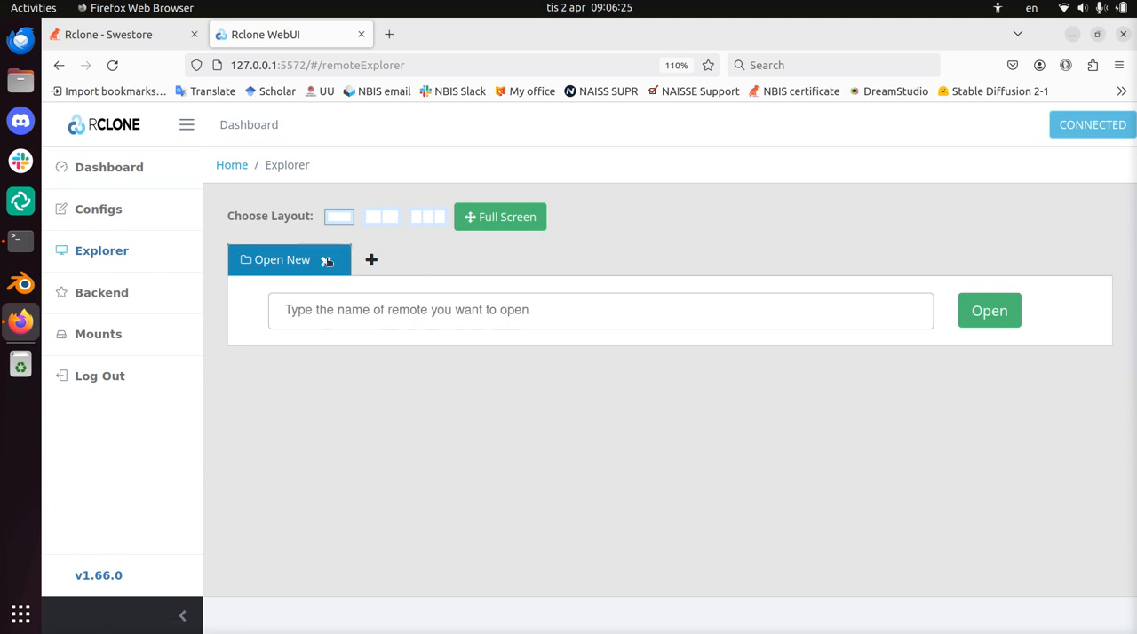
click(600, 309)
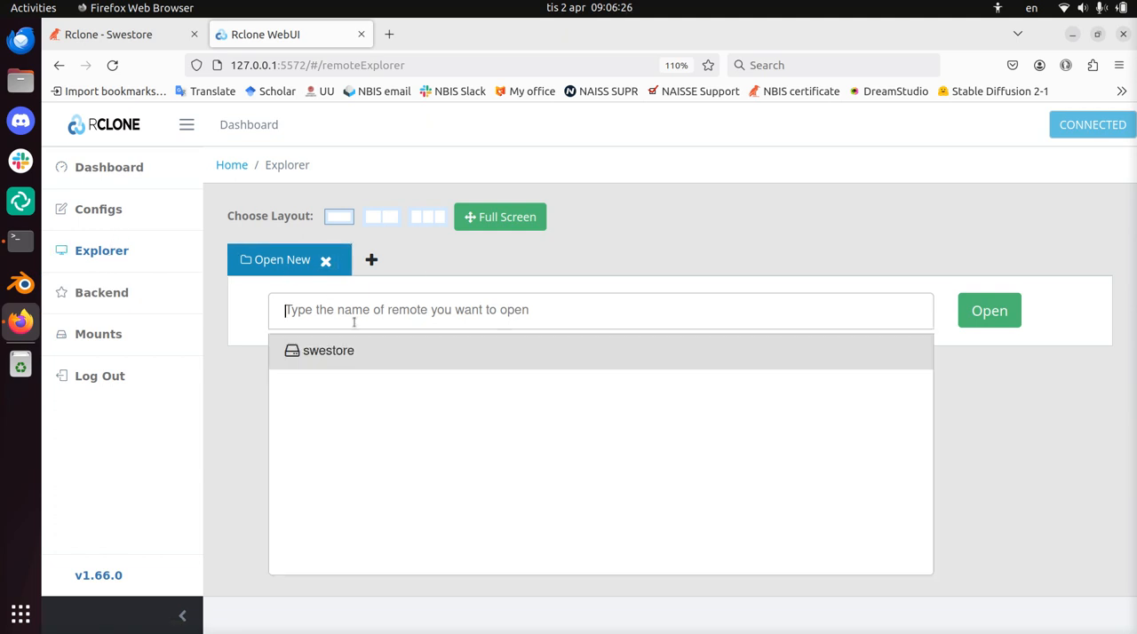
text(swestore)
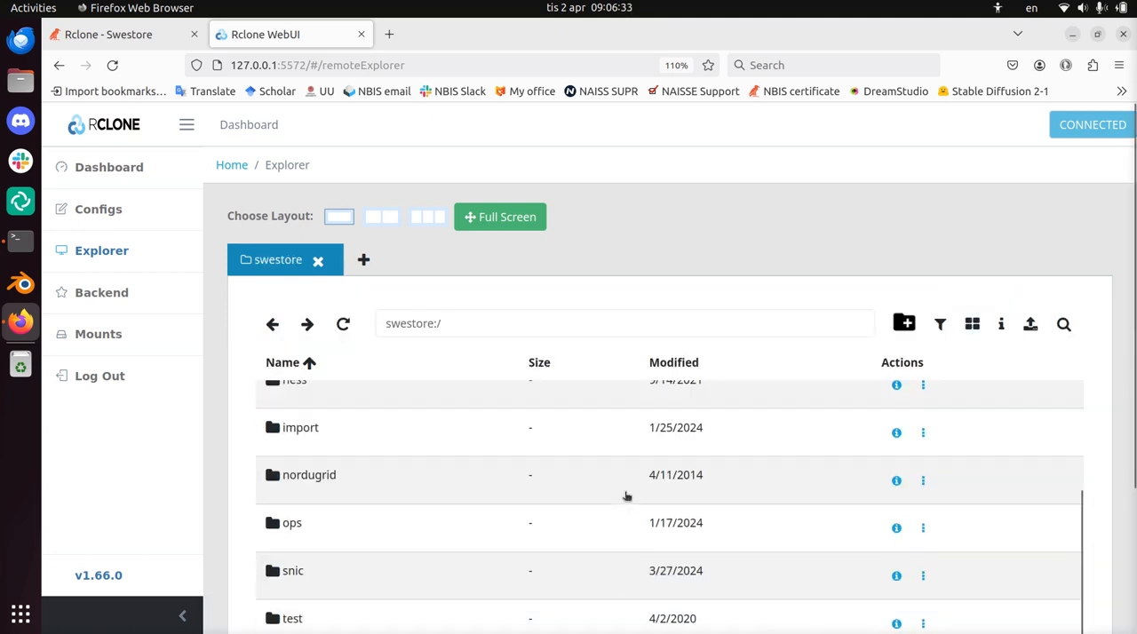
click(293, 570)
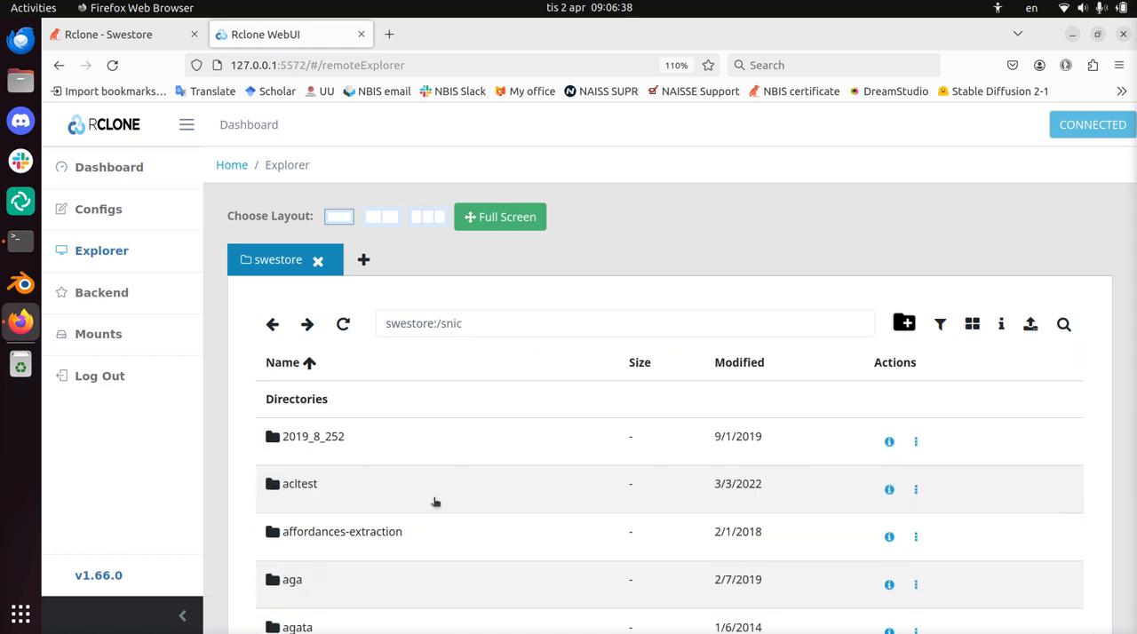
scroll(down, 3)
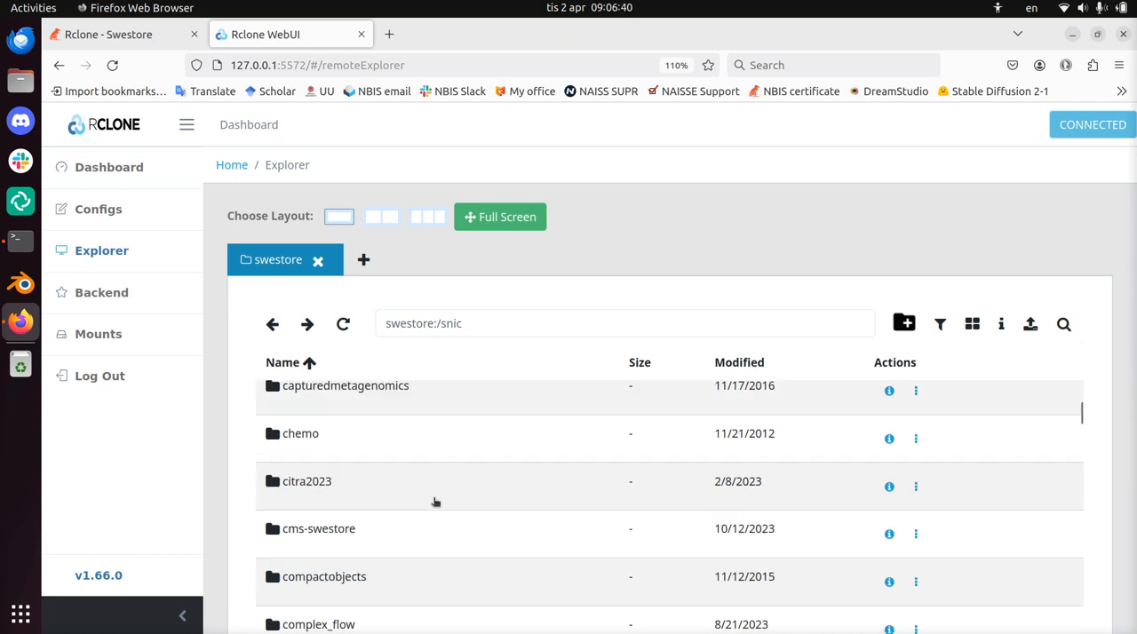